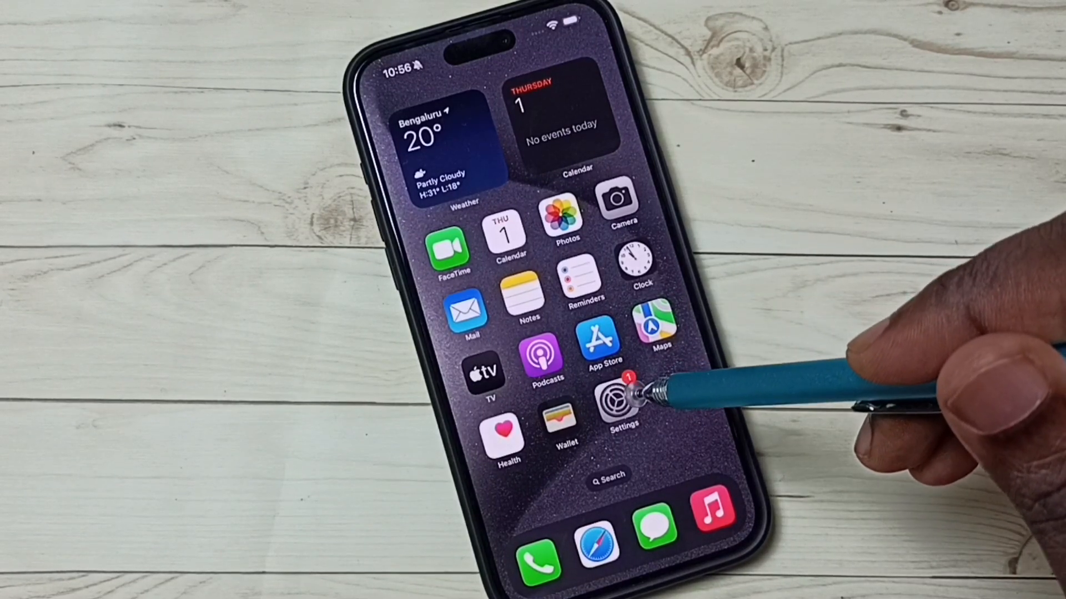
# Launch the Settings app from the iPhone Home Screen to show its main options list.
pyautogui.click(621, 401)
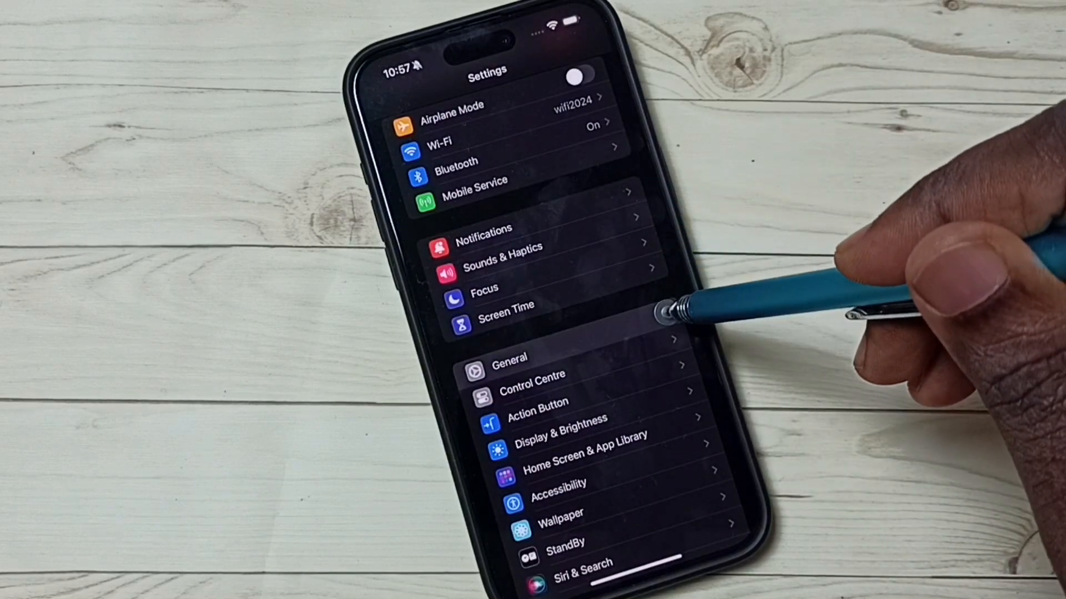
pyautogui.click(509, 357)
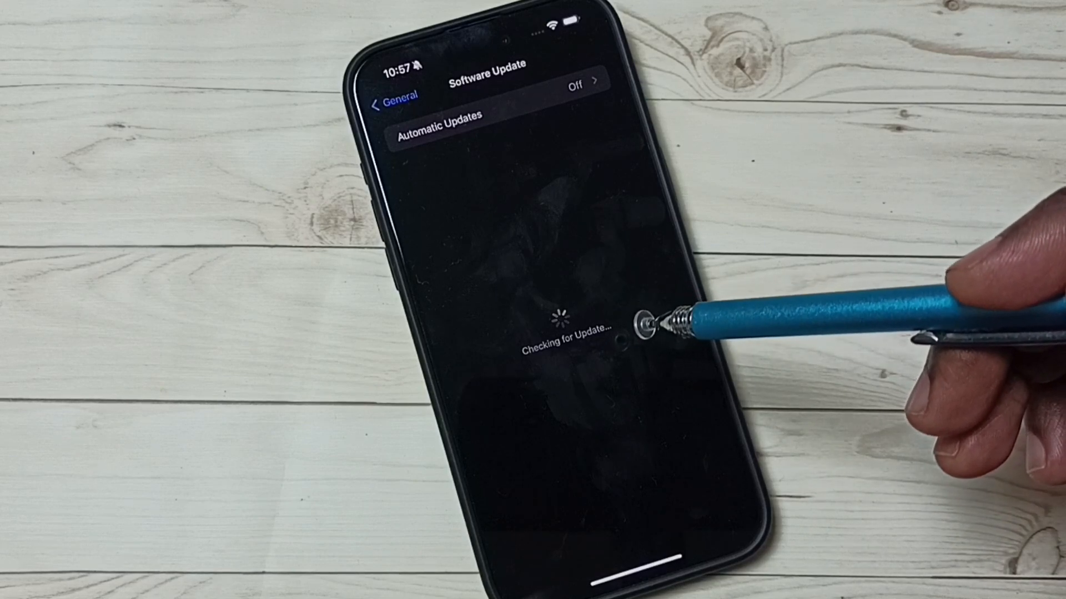
pyautogui.moveTo(680, 319)
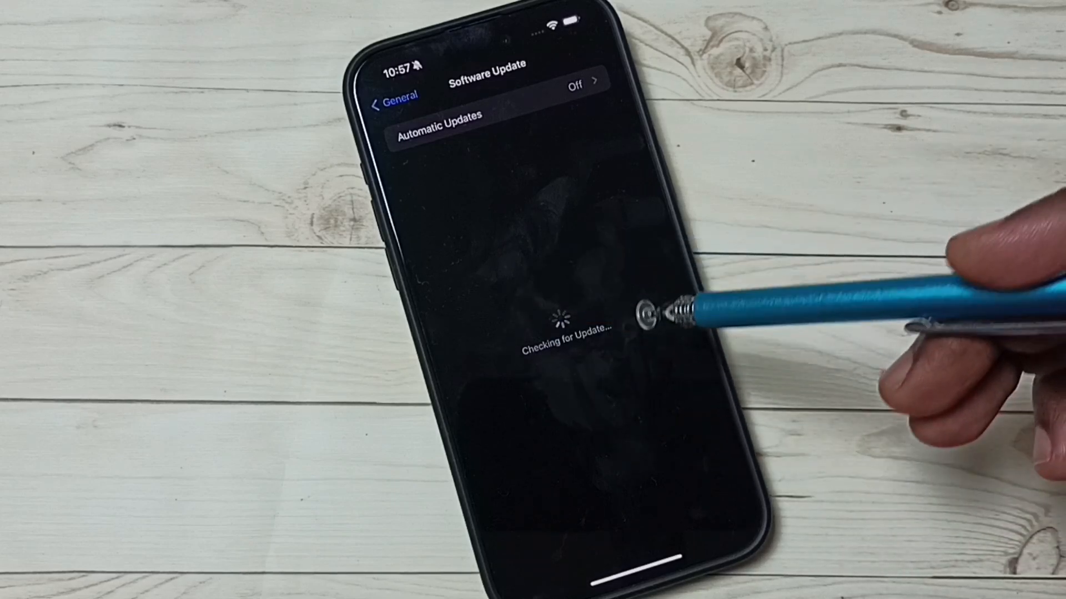
pyautogui.moveTo(638, 313)
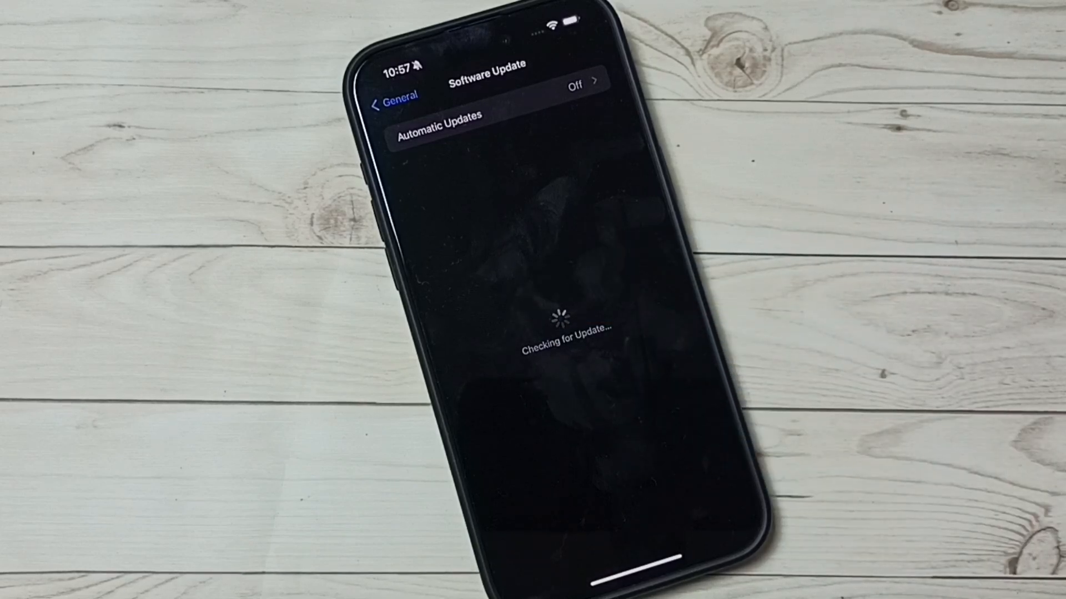